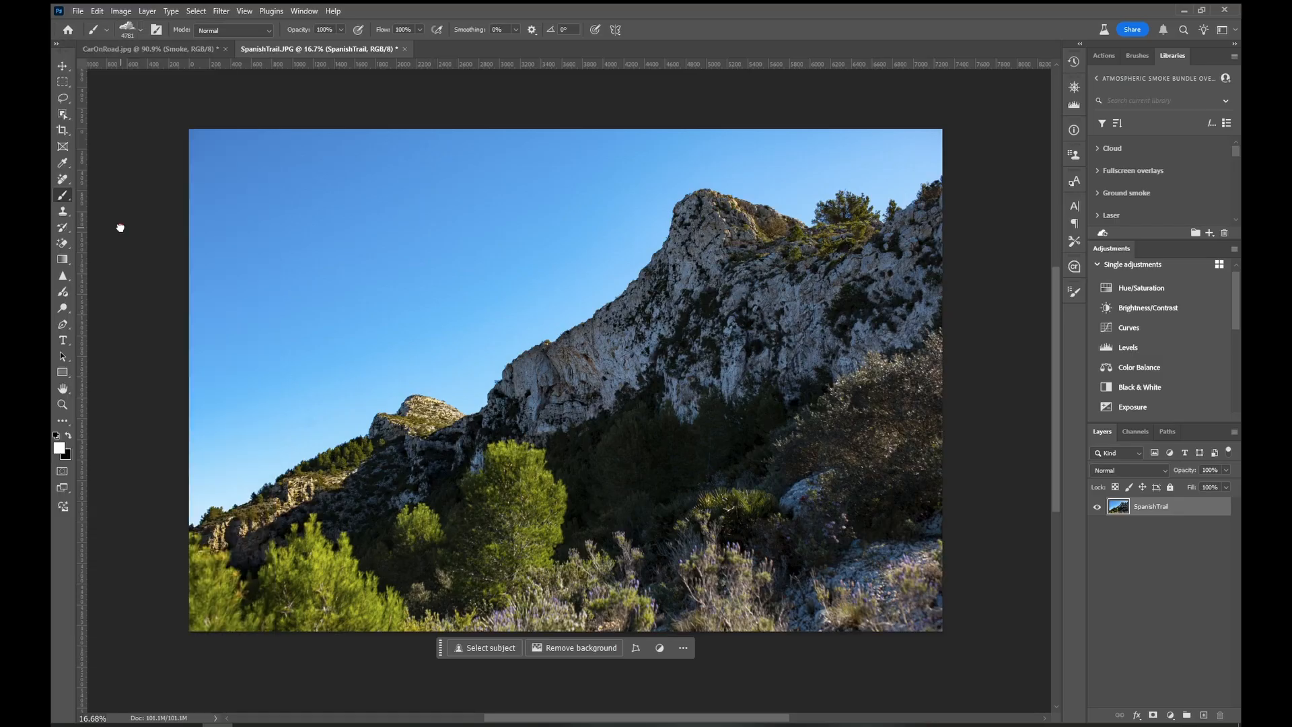
Choose the Cloud 12 brush tip from the SmokeOverlay set at 5000 px size.
key(alt)
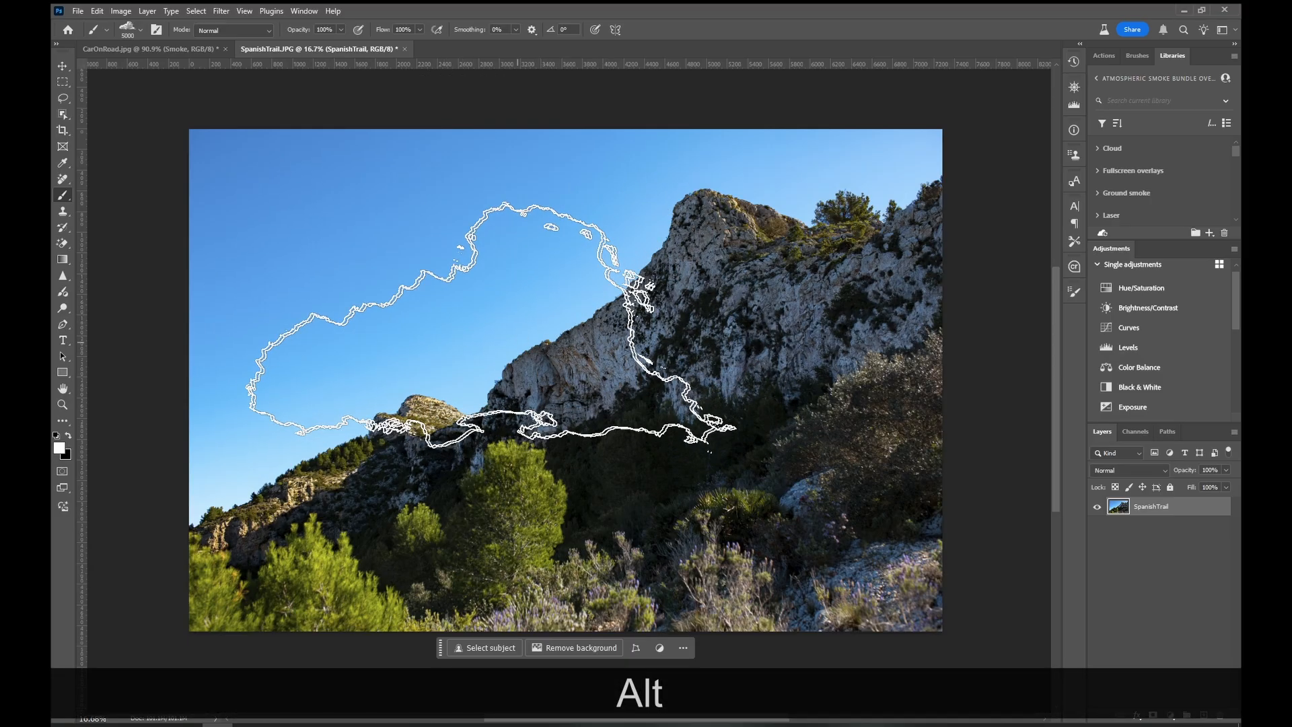
click(109, 30)
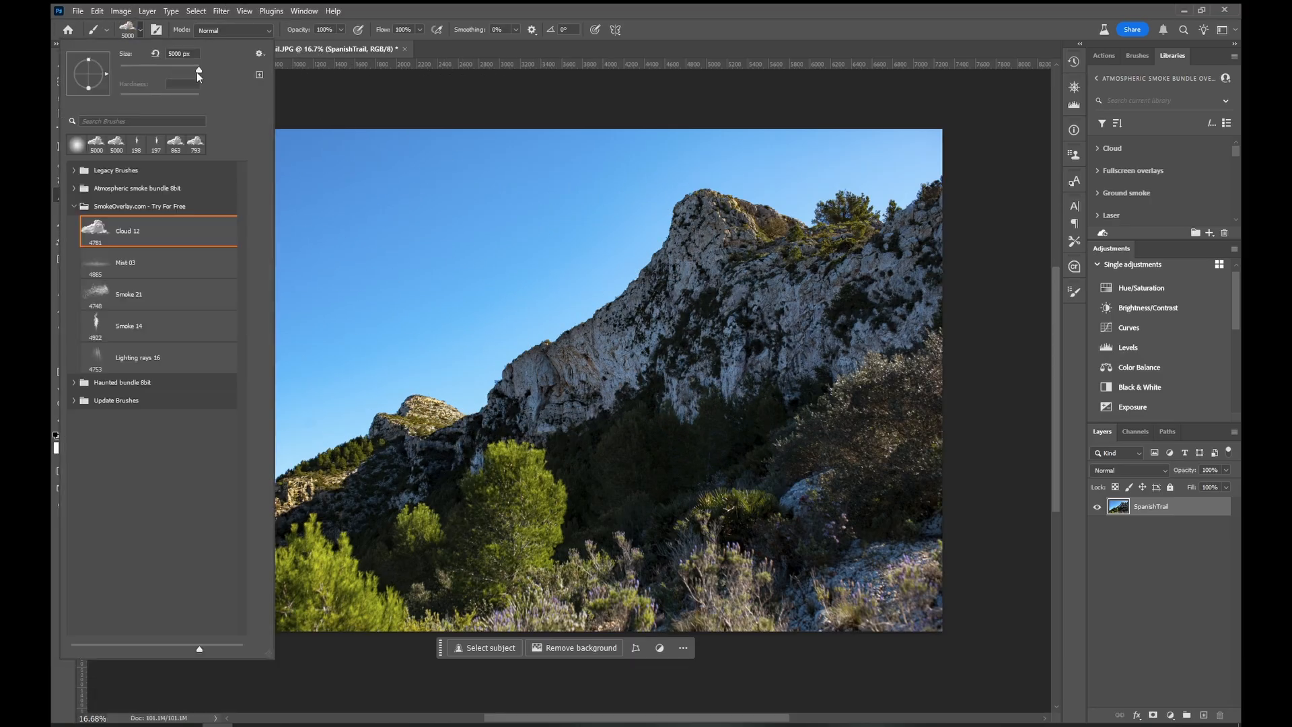
triple_click(179, 54)
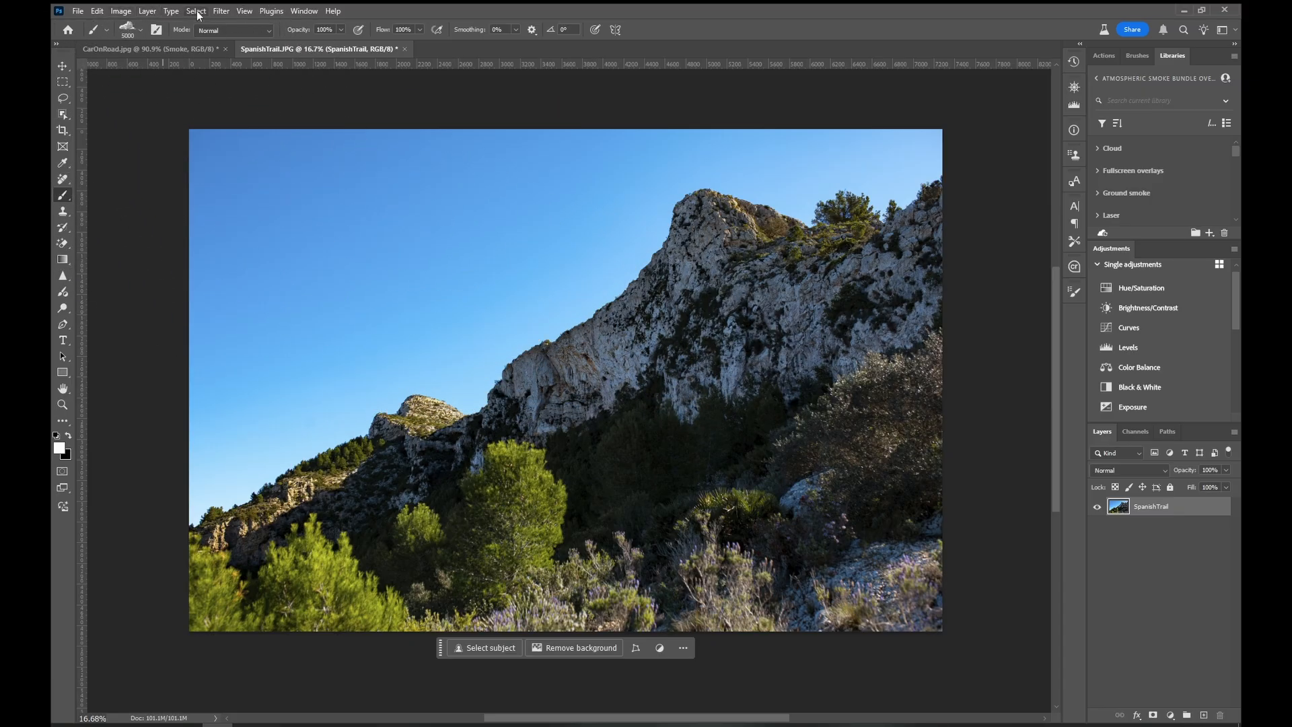
Select the whole mountain photo canvas via Select > All.
click(196, 11)
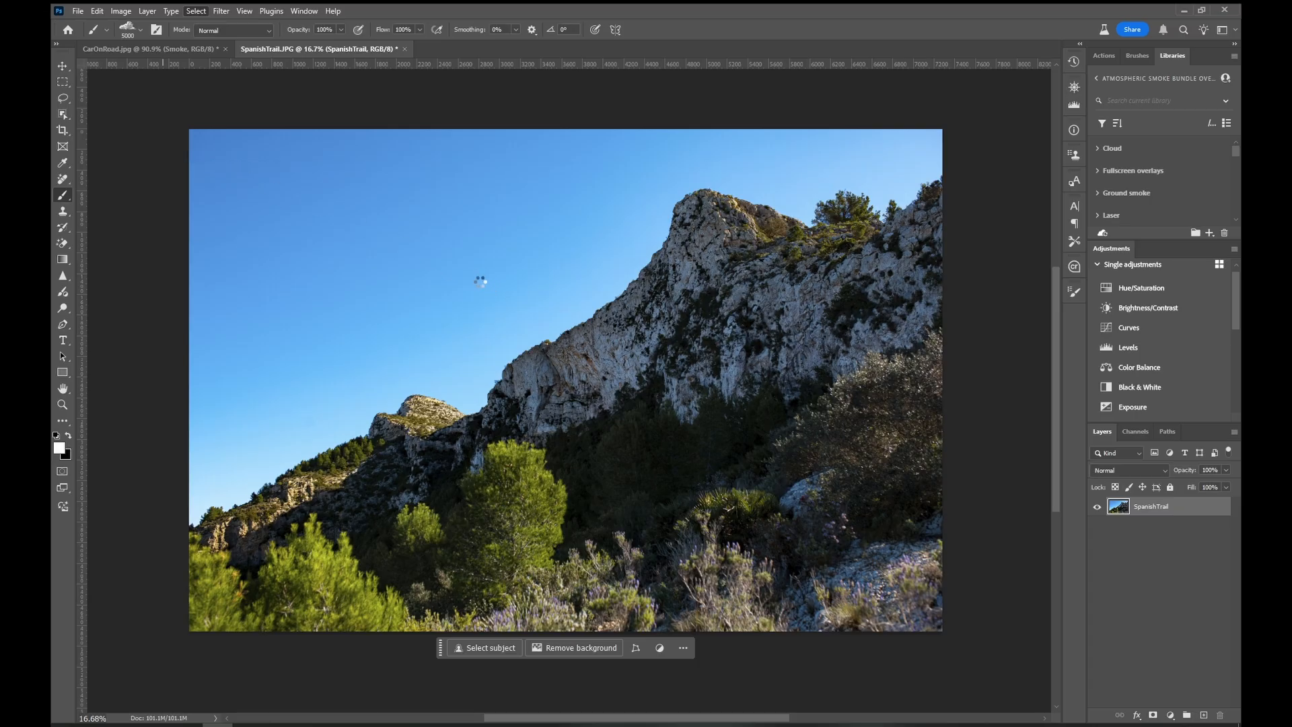
click(487, 647)
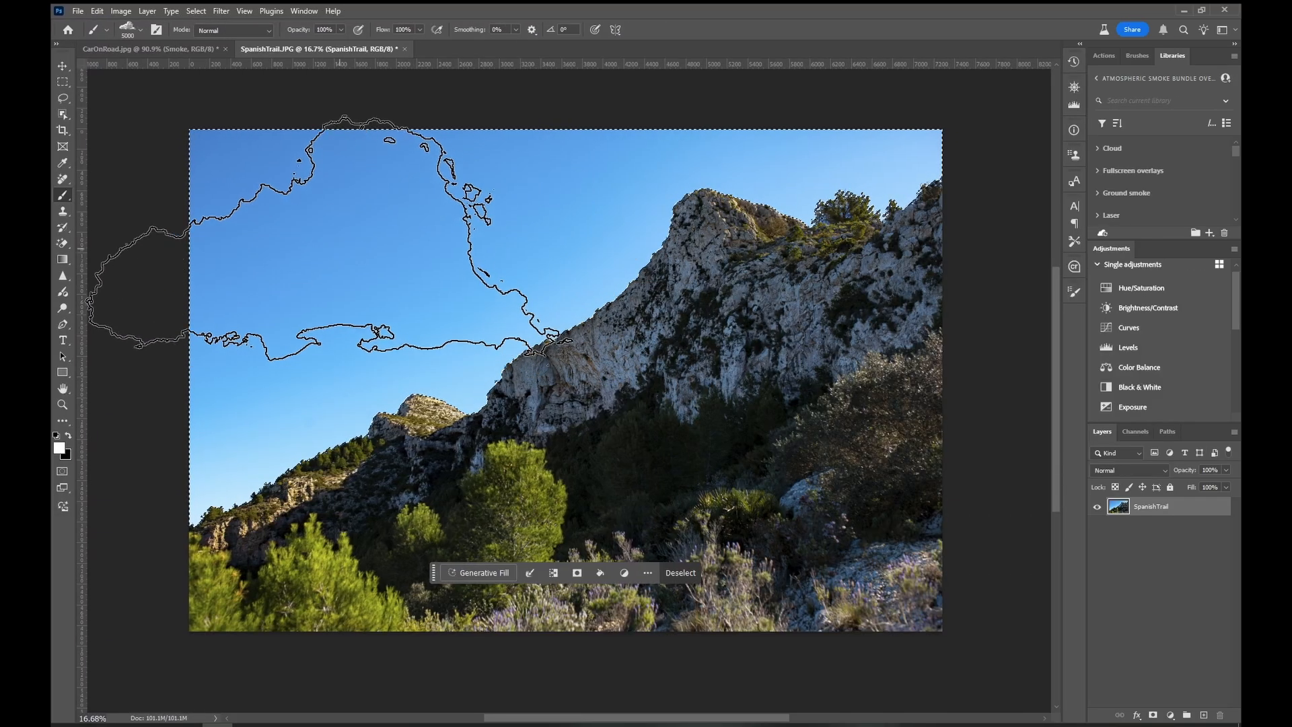
click(195, 11)
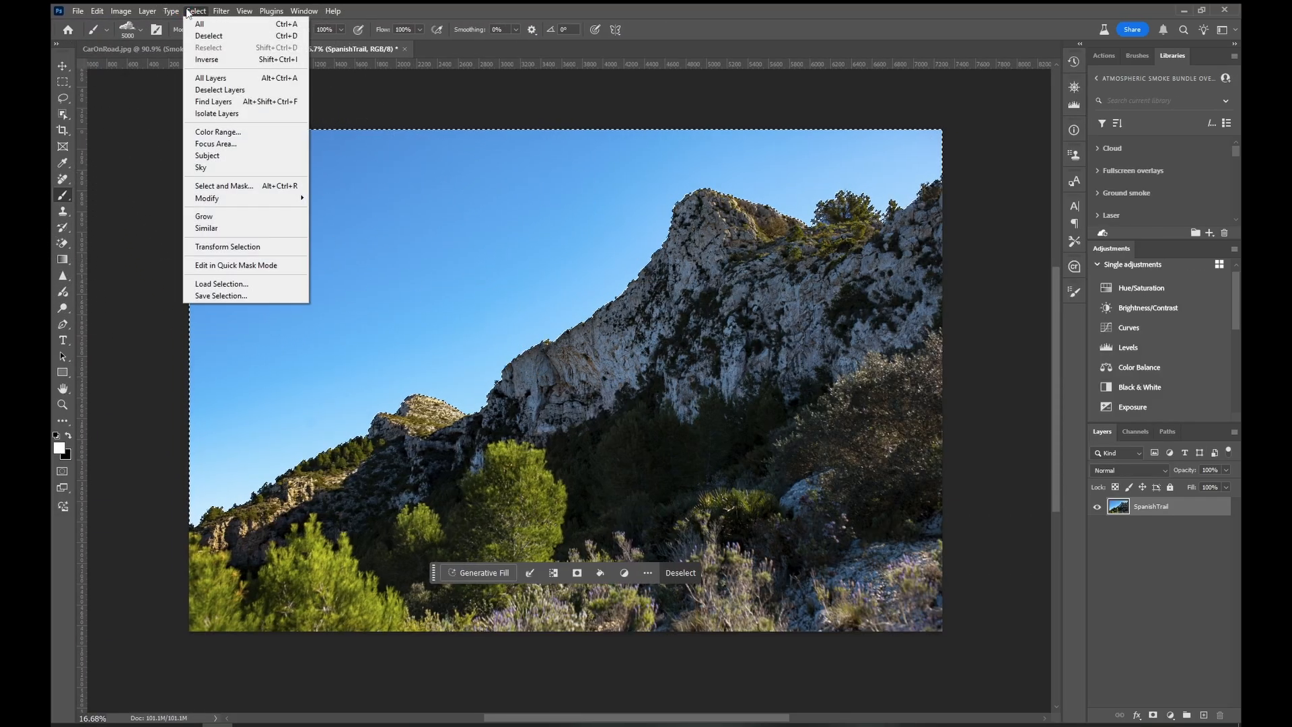
click(196, 11)
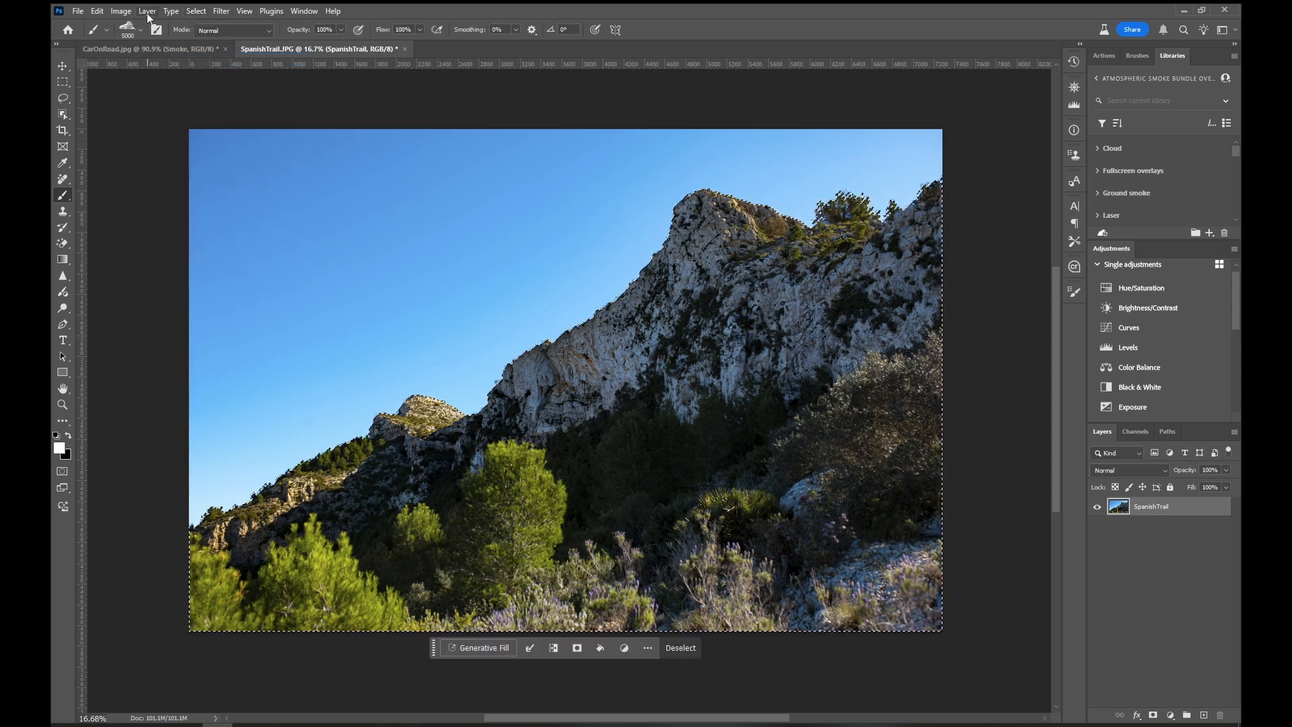
Duplicate the selected photo onto a new Layer 1 above SpanishTrail.
click(147, 11)
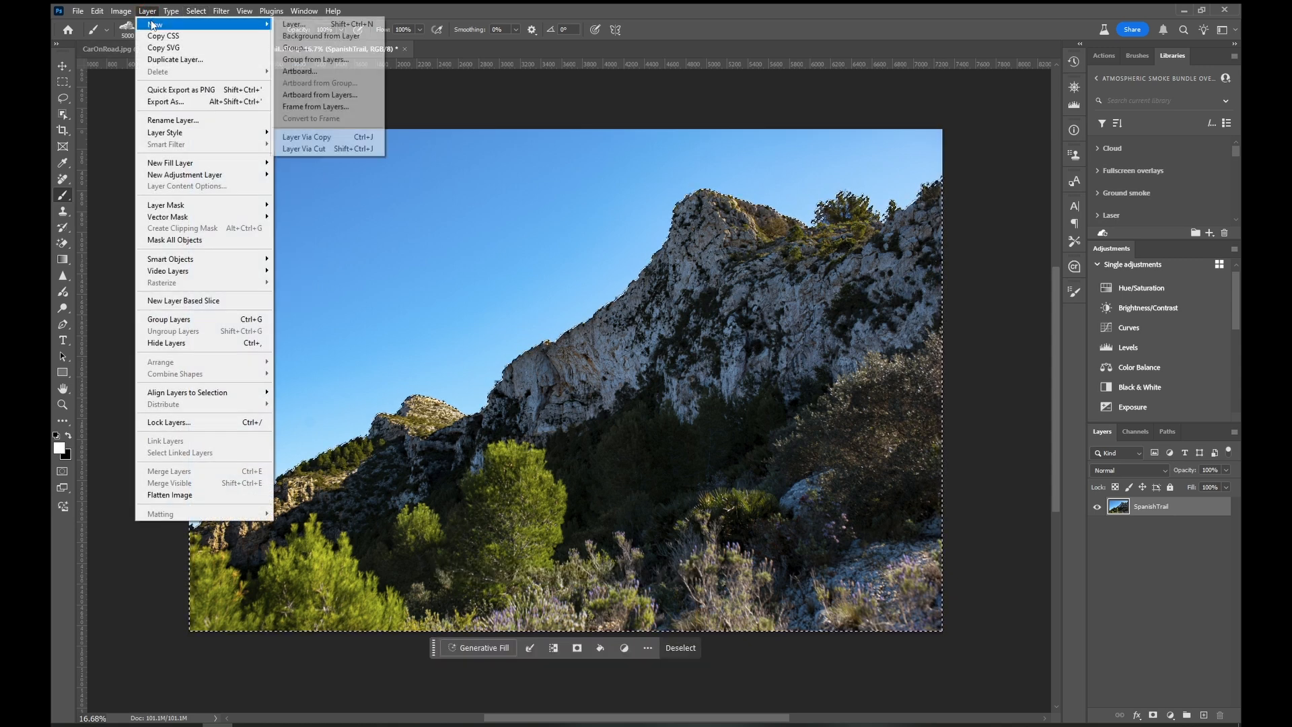
mouse_move(307, 137)
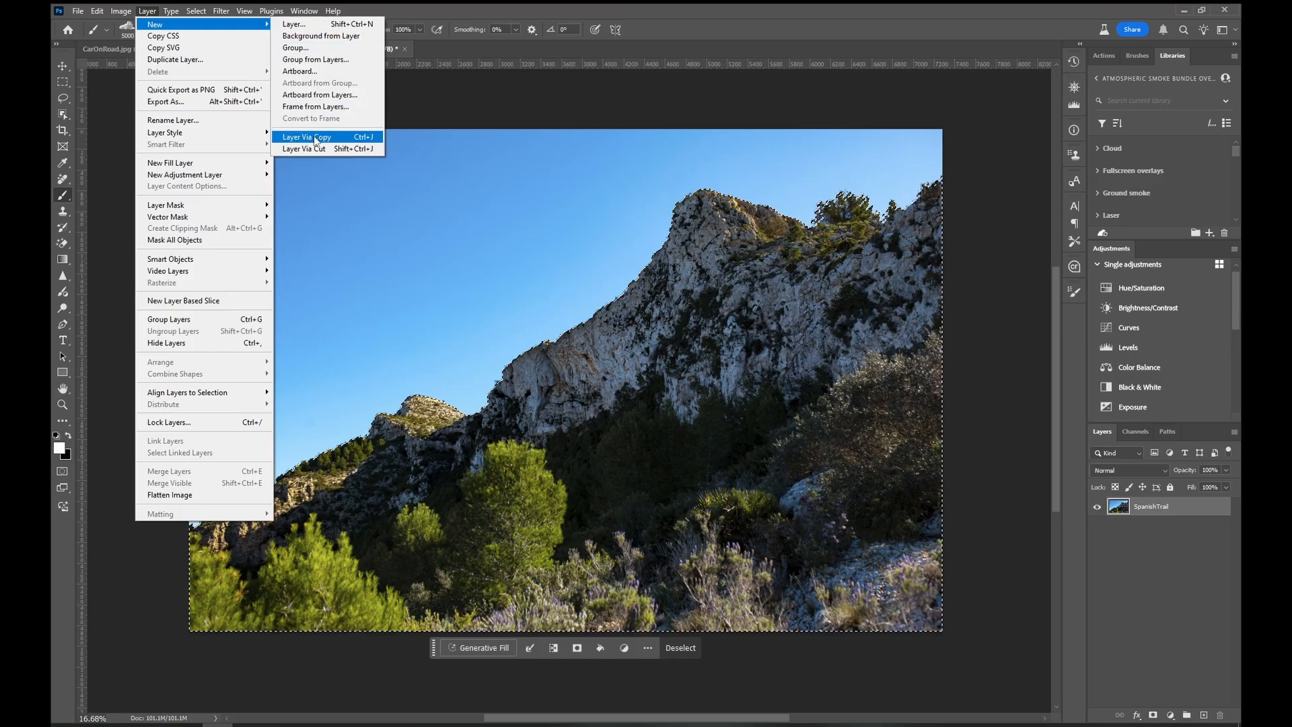
click(307, 136)
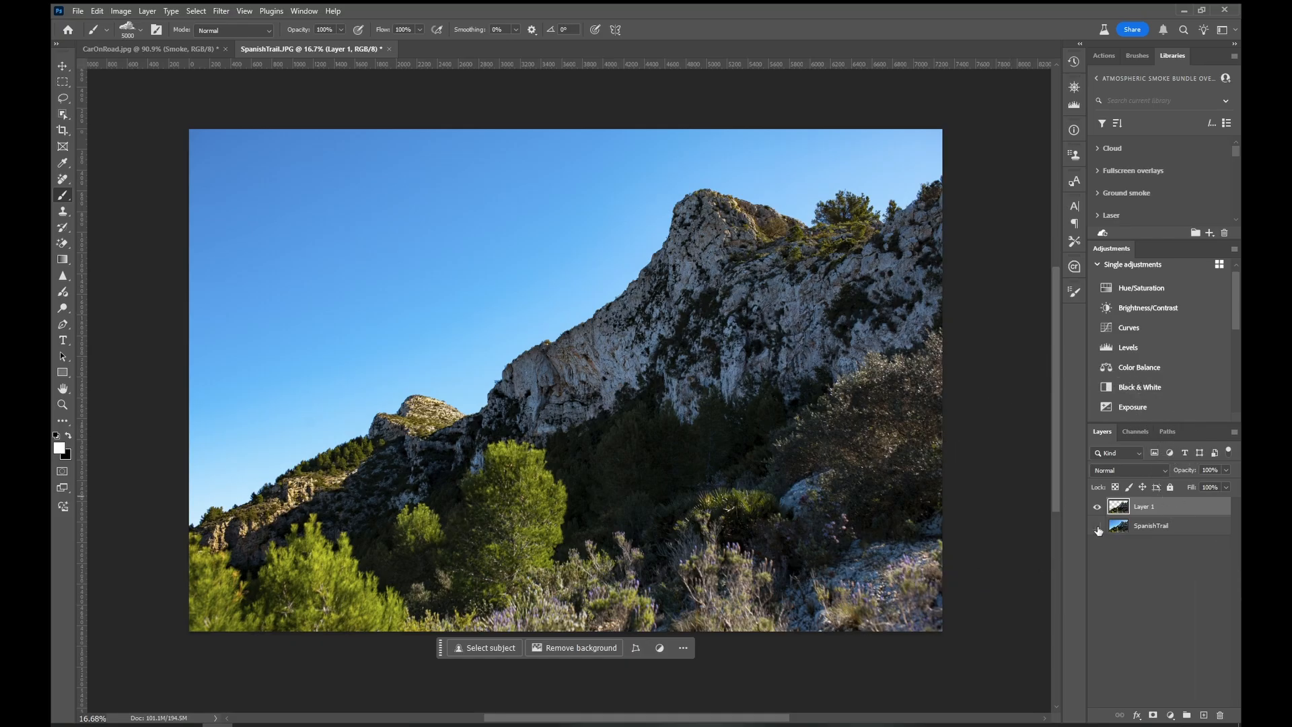
click(1097, 526)
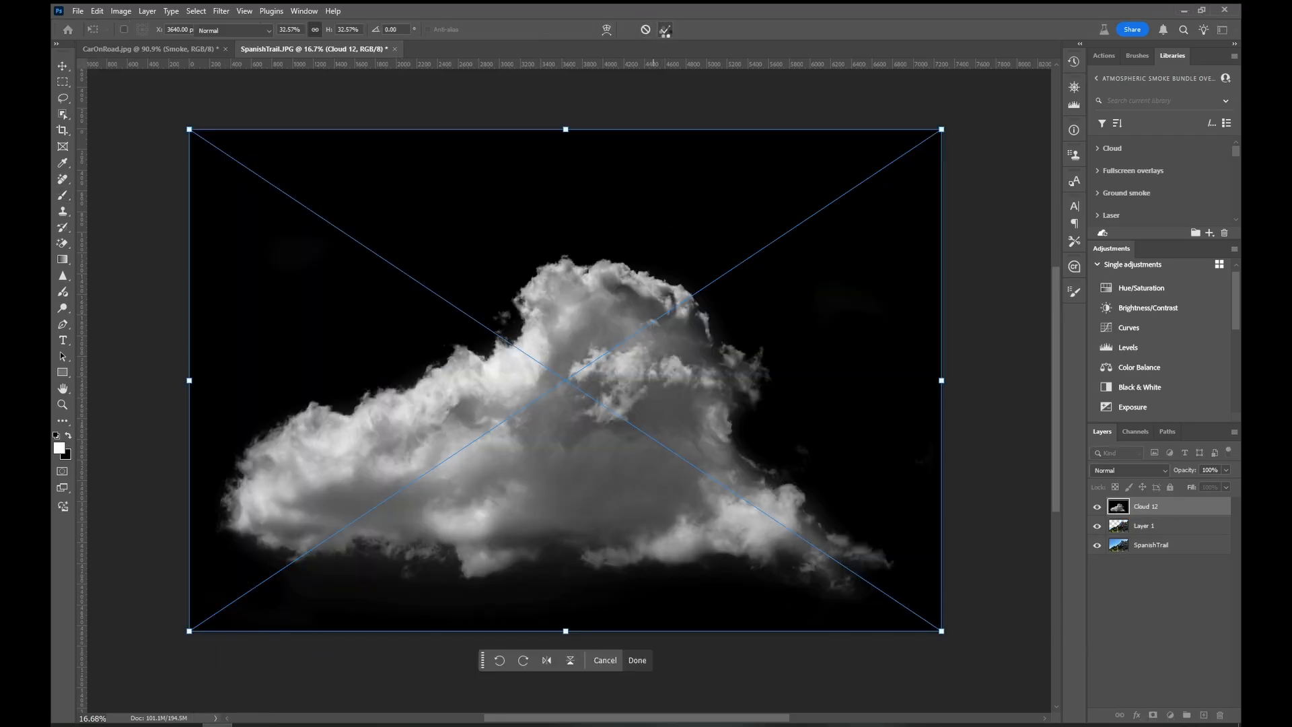
Confirm placing the Cloud 12 image beneath Layer 1 behind the ridge.
click(637, 659)
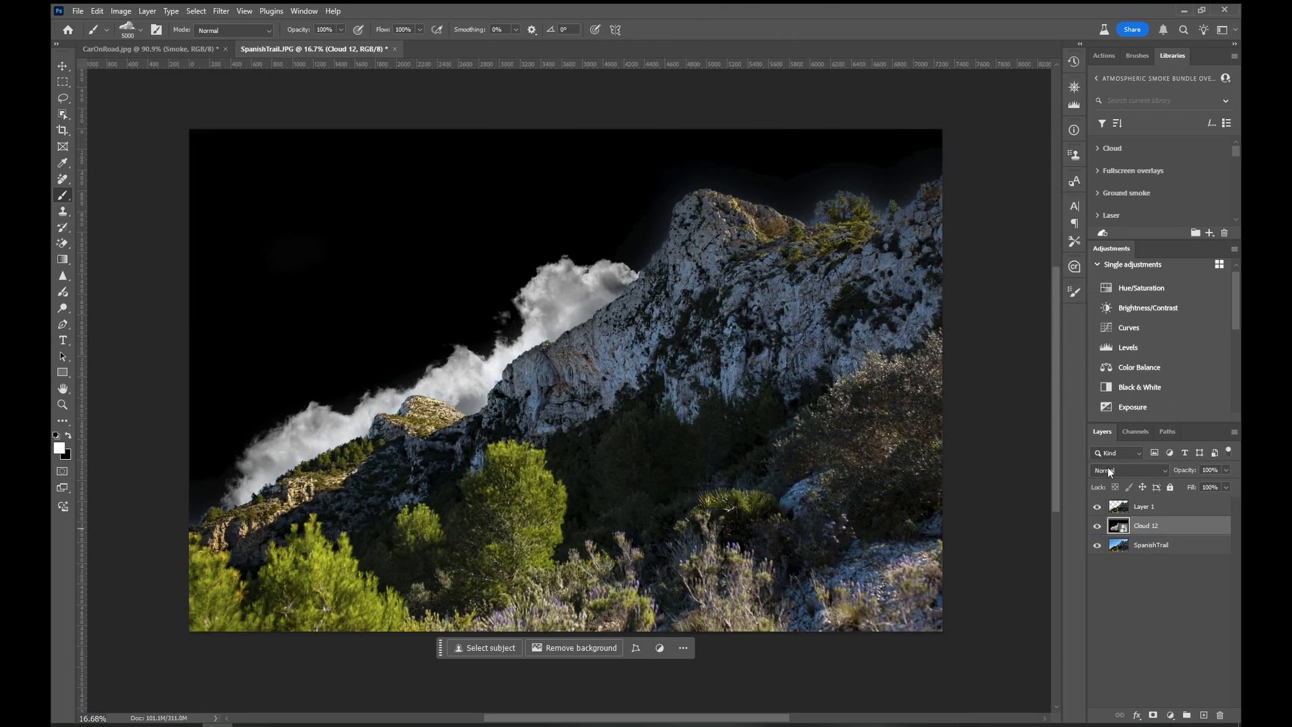
Set the Cloud 12 layer's blend mode to Screen so its black background disappears.
click(1129, 469)
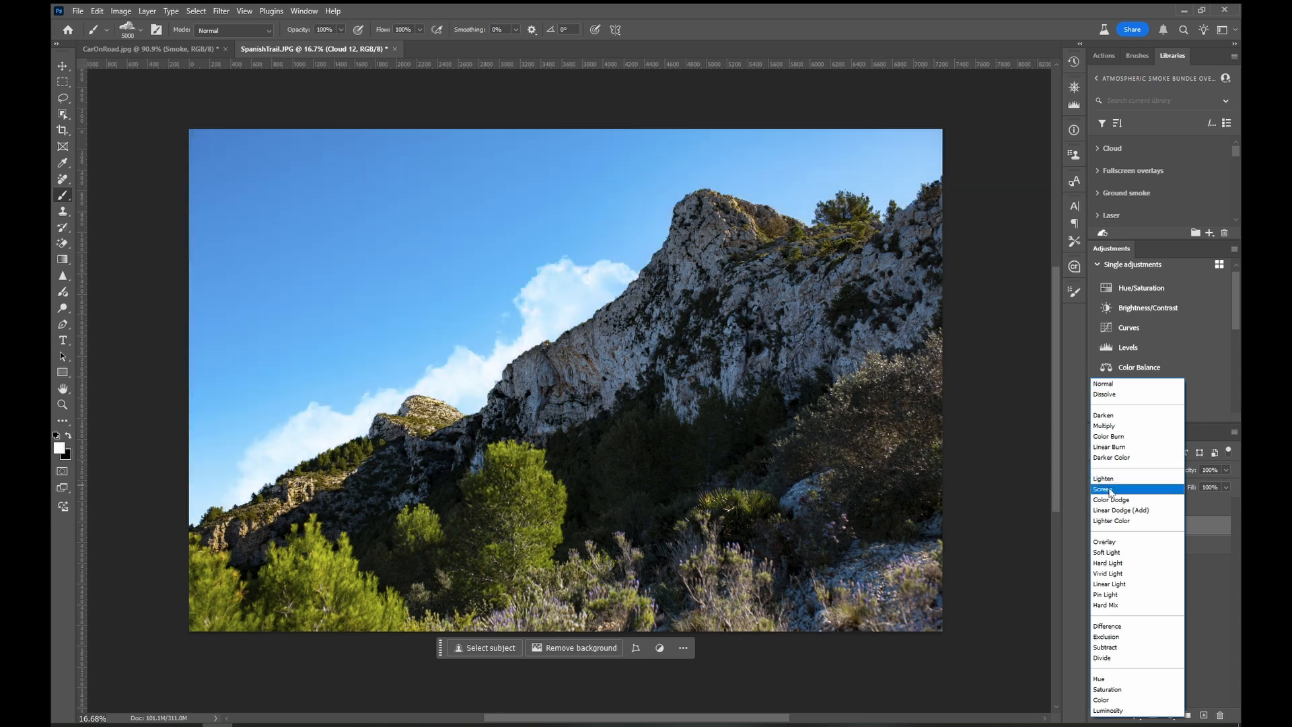
click(1105, 488)
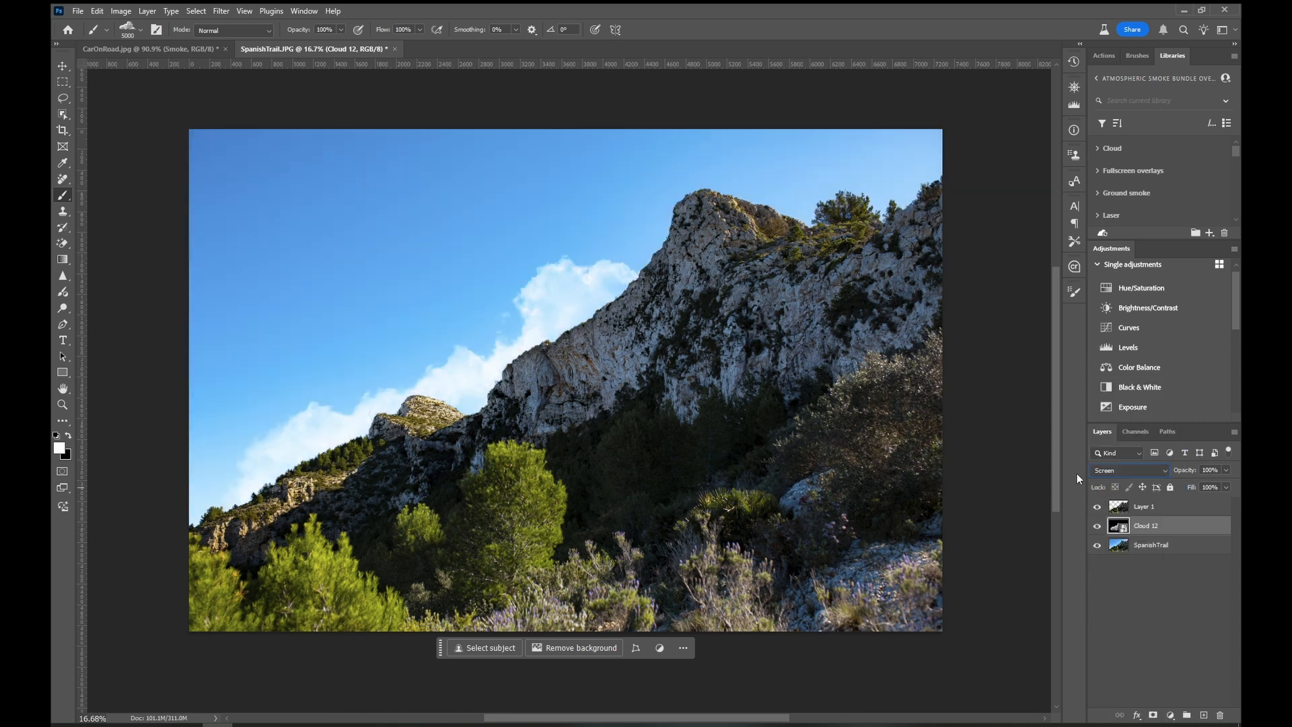
mouse_move(62, 68)
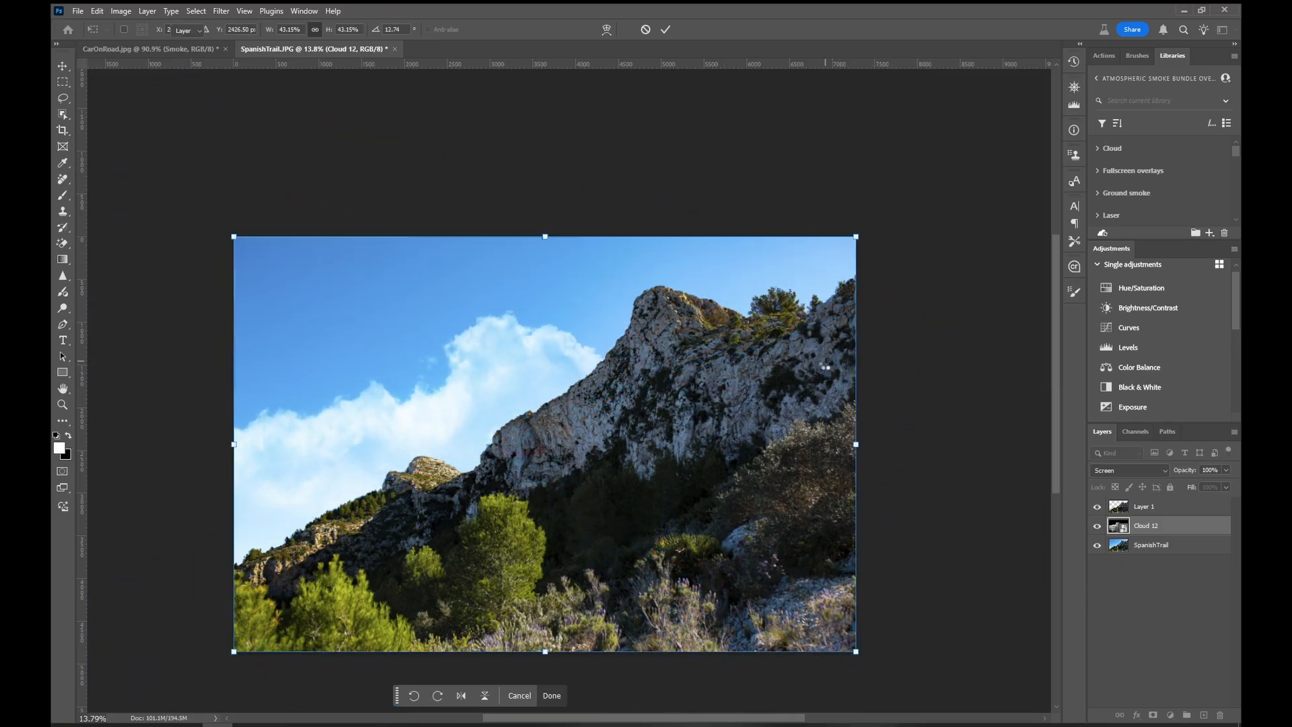
Commit the enlarged, slightly rotated cloud spreading across the left sky.
click(550, 695)
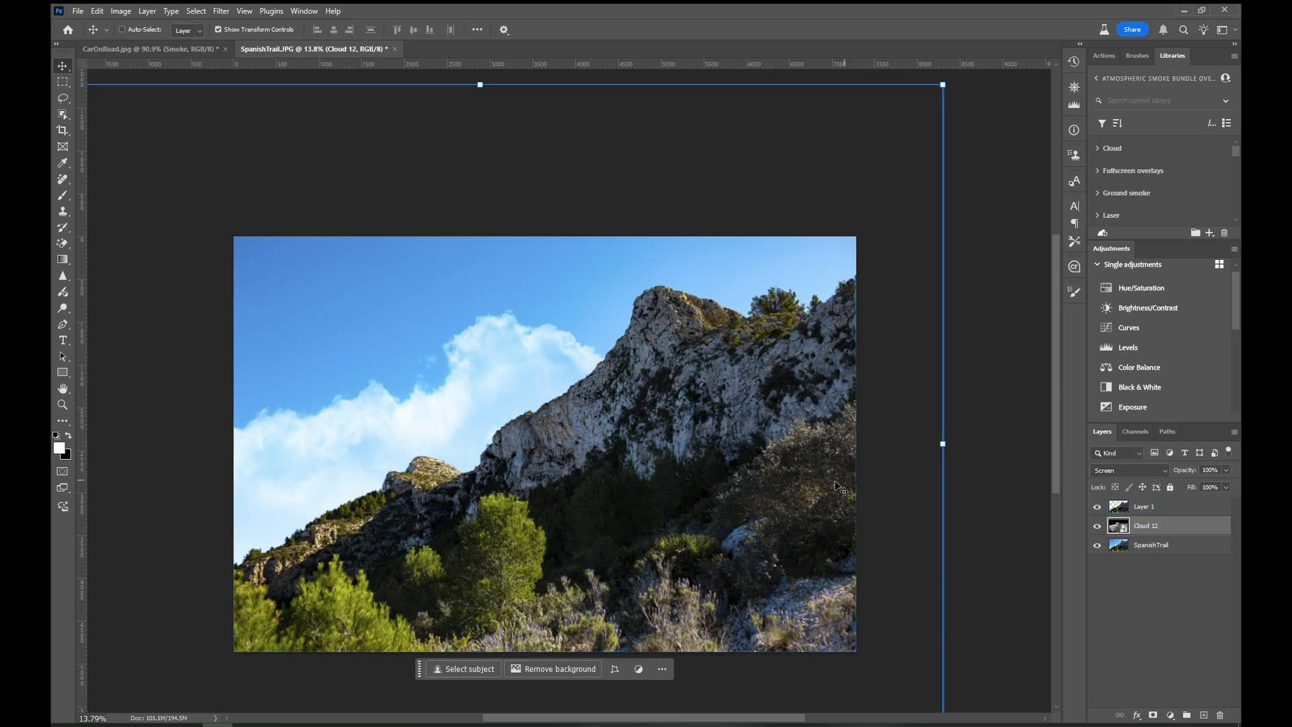
scroll(up, 3)
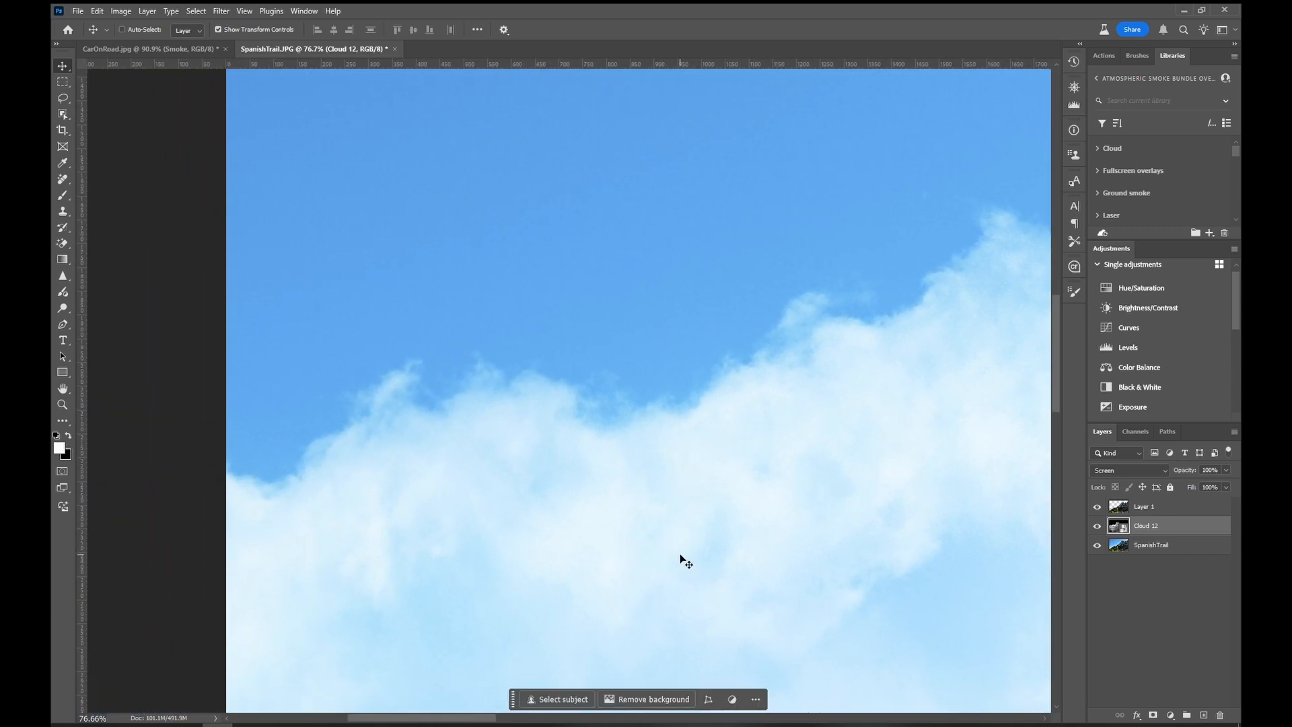
mouse_move(674, 549)
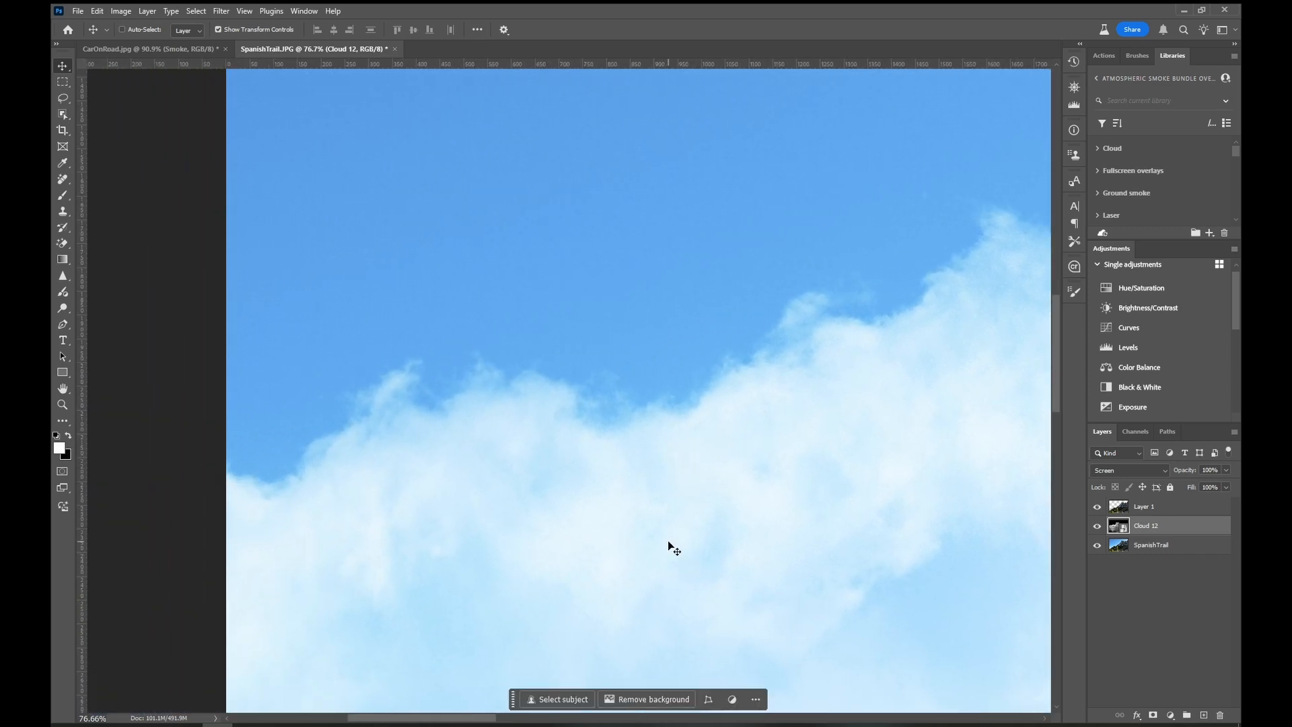